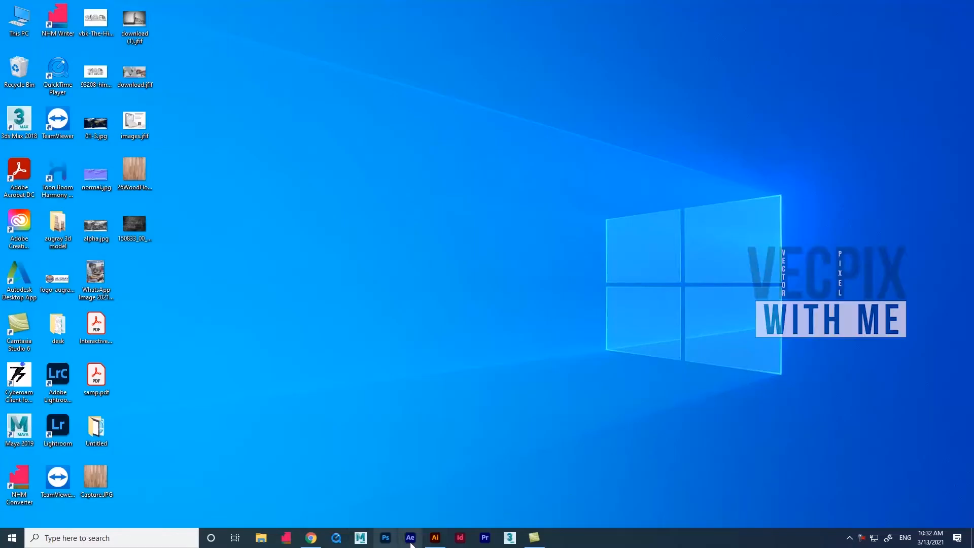
Bring up Adobe Illustrator from the Windows taskbar to show its blank document.
{"action": "left_click", "coordinate": [435, 538]}
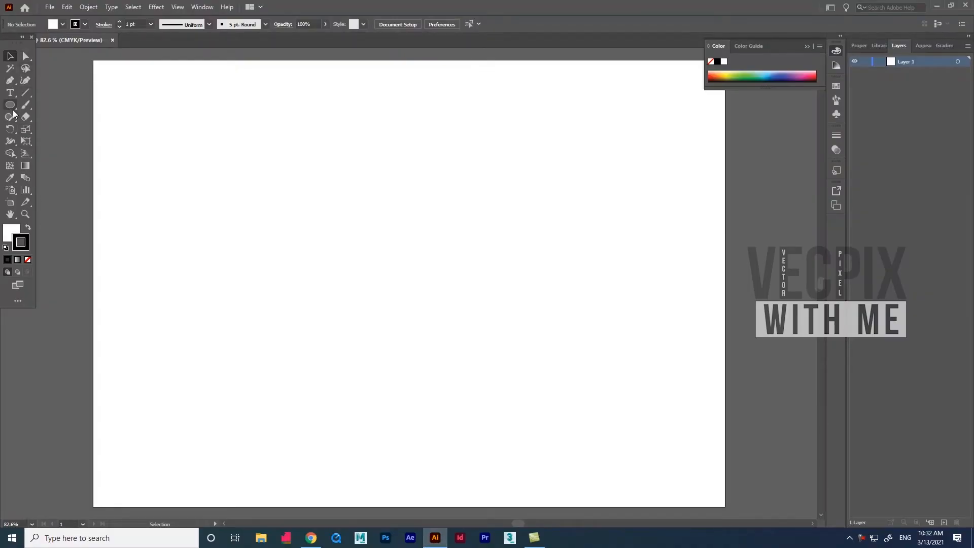
{"action": "mouse_move", "coordinate": [11, 113]}
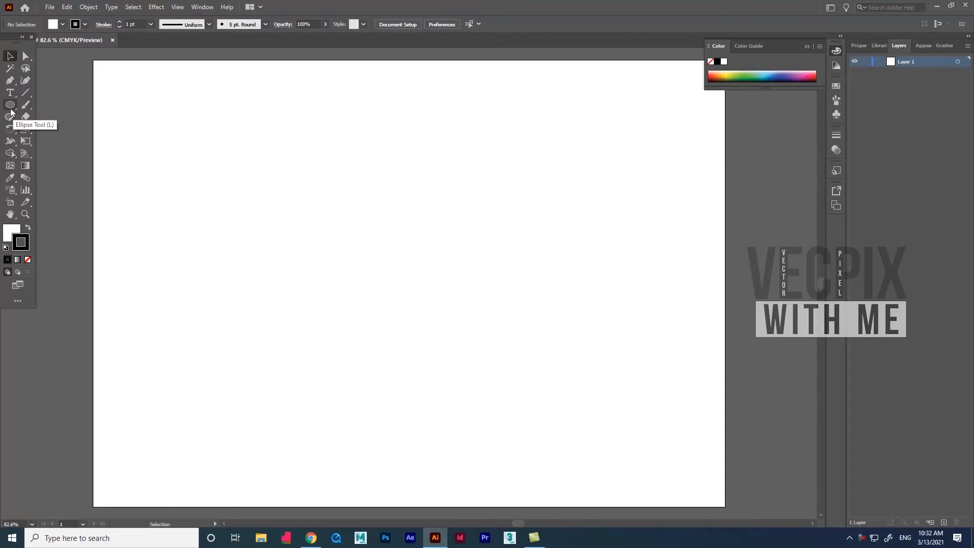
Draw a red-filled, black-outlined square in the artboard centre with the Rectangle Tool.
{"action": "left_click", "coordinate": [10, 105]}
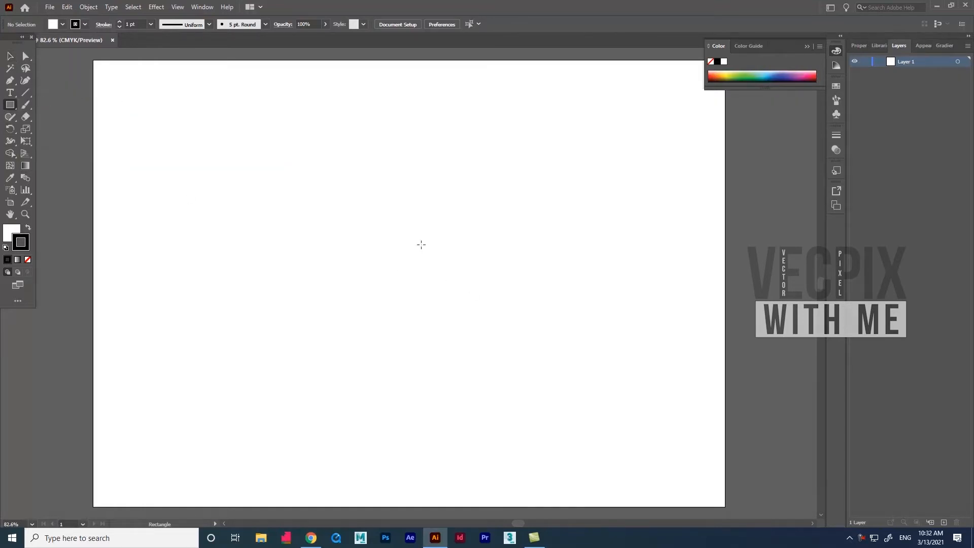
{"action": "left_click_drag", "start_coordinate": [357, 208], "coordinate": [477, 327]}
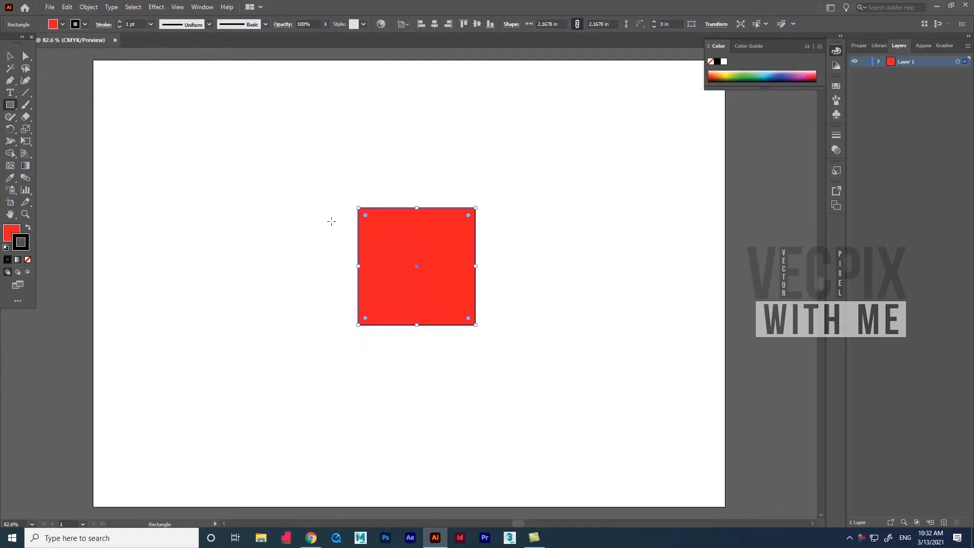
{"action": "left_click", "coordinate": [10, 56]}
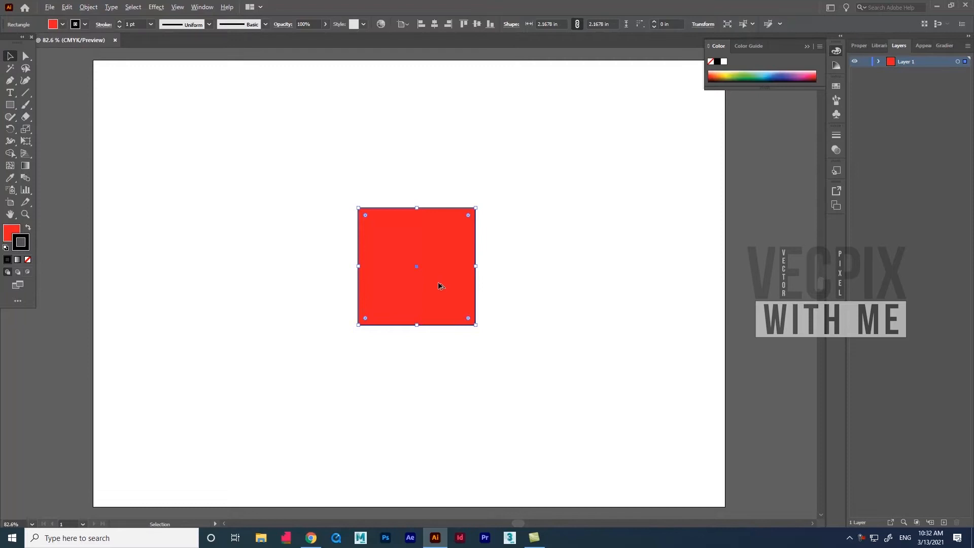
{"action": "mouse_move", "coordinate": [435, 284]}
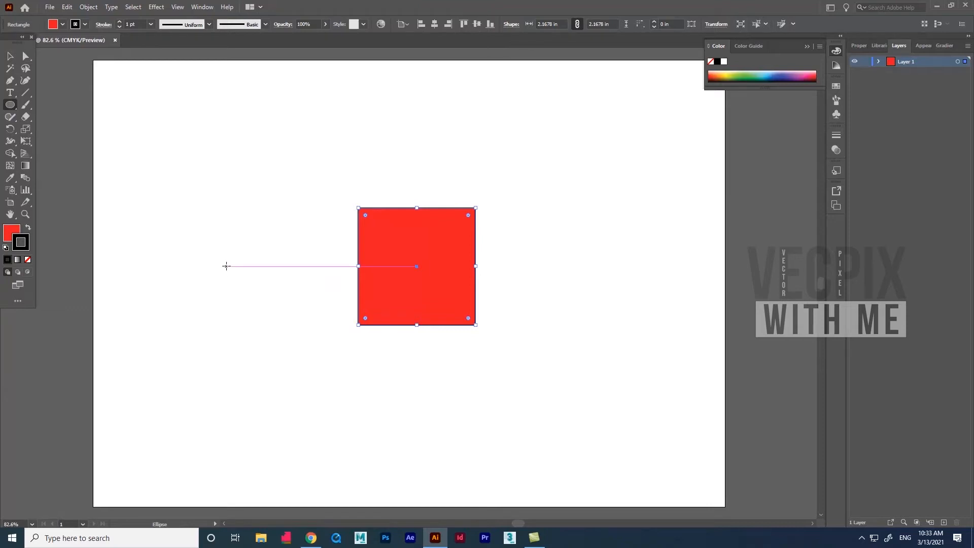
Draw a small red circle left of the square and move it down level with the square's centre.
{"action": "left_click_drag", "start_coordinate": [227, 265], "coordinate": [252, 239]}
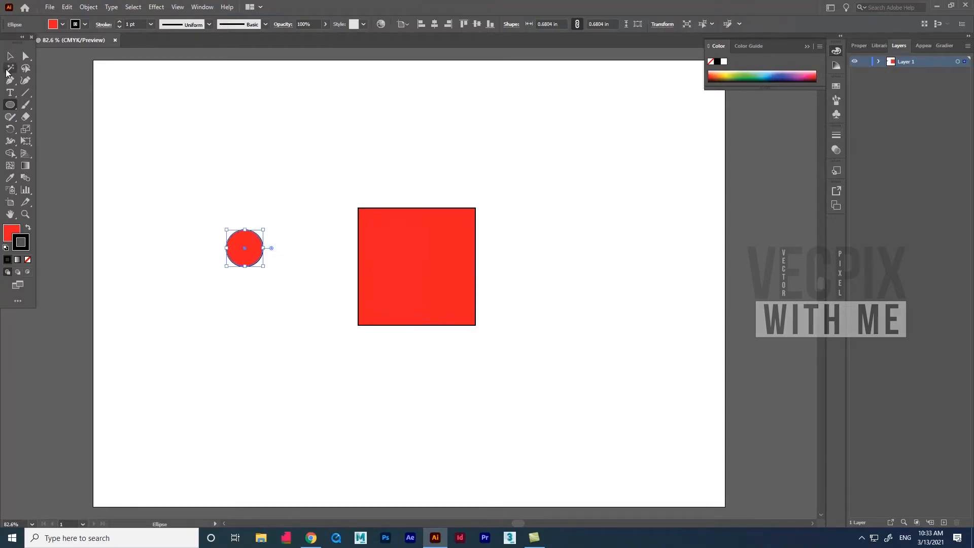
{"action": "left_click", "coordinate": [7, 57]}
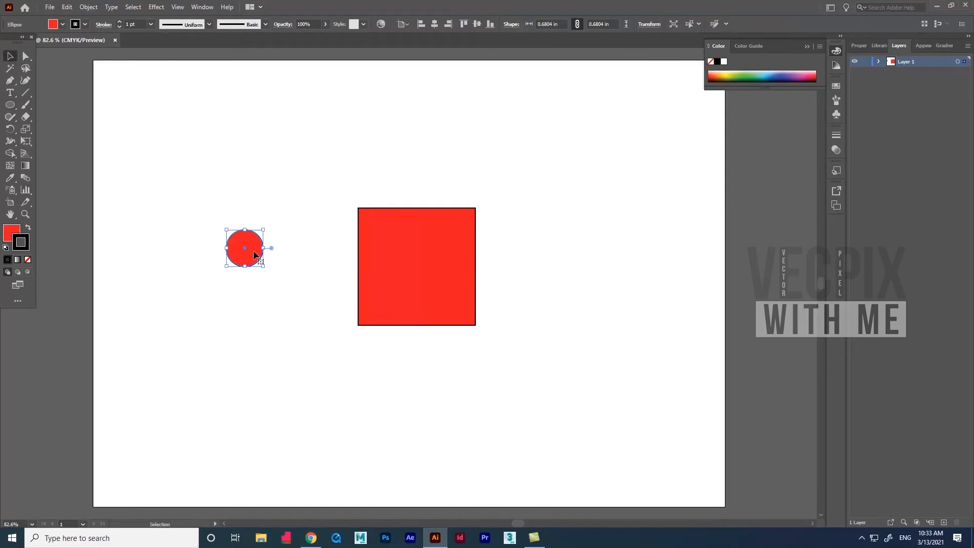
{"action": "left_click_drag", "start_coordinate": [244, 247], "coordinate": [252, 275]}
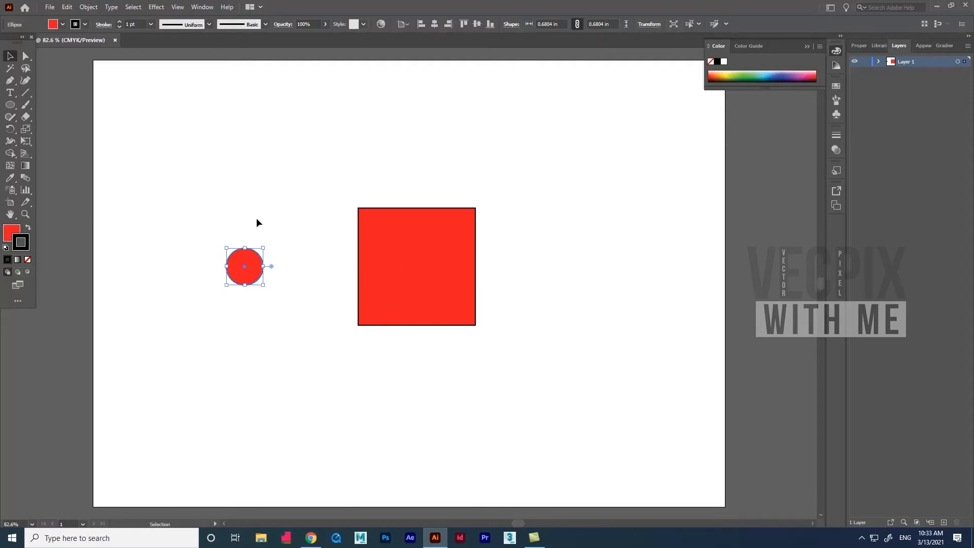
{"action": "mouse_move", "coordinate": [507, 393]}
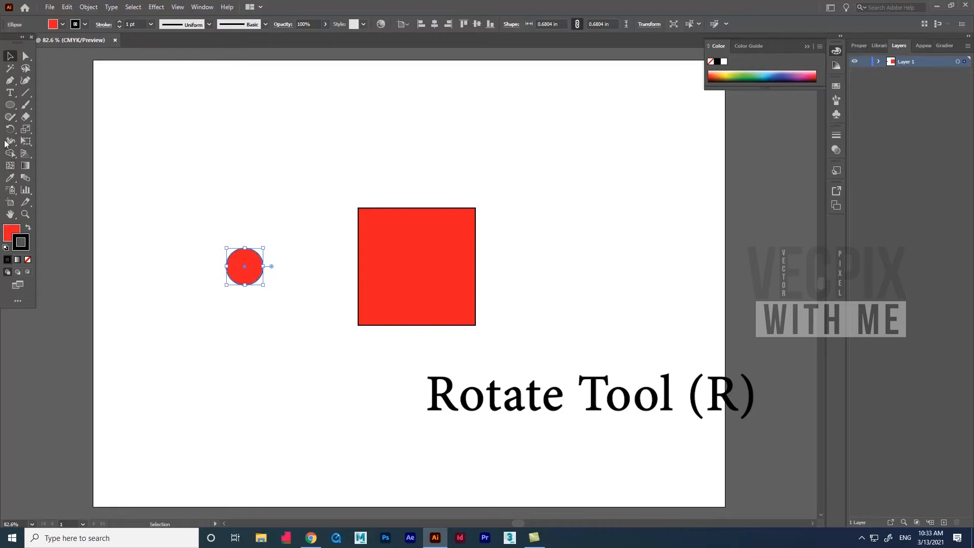
{"action": "left_click", "coordinate": [9, 141]}
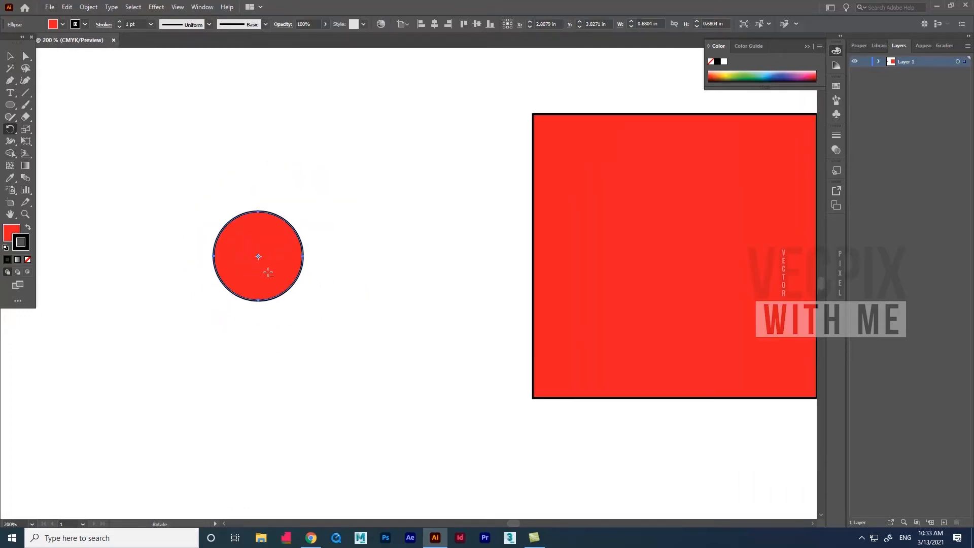
{"action": "key", "text": "Ctrl+-"}
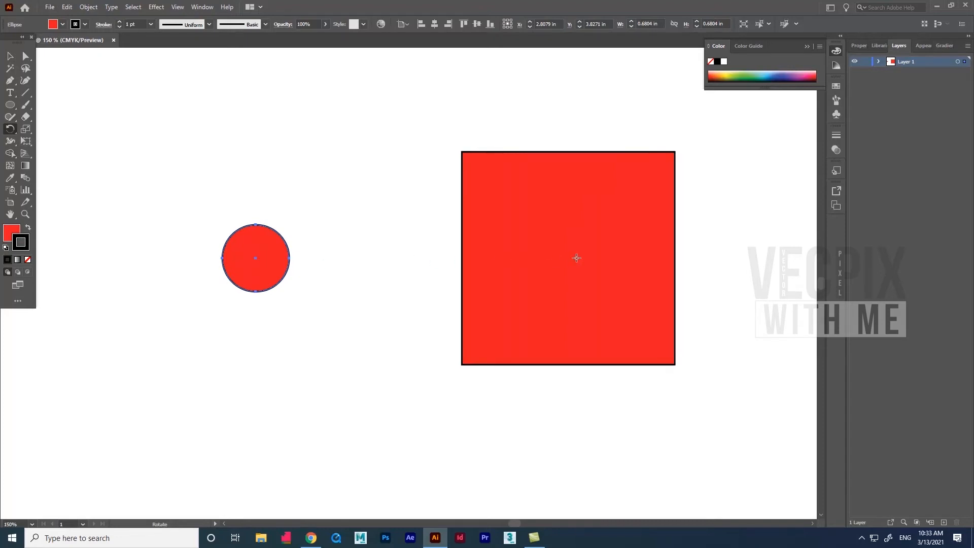
{"action": "mouse_move", "coordinate": [567, 256]}
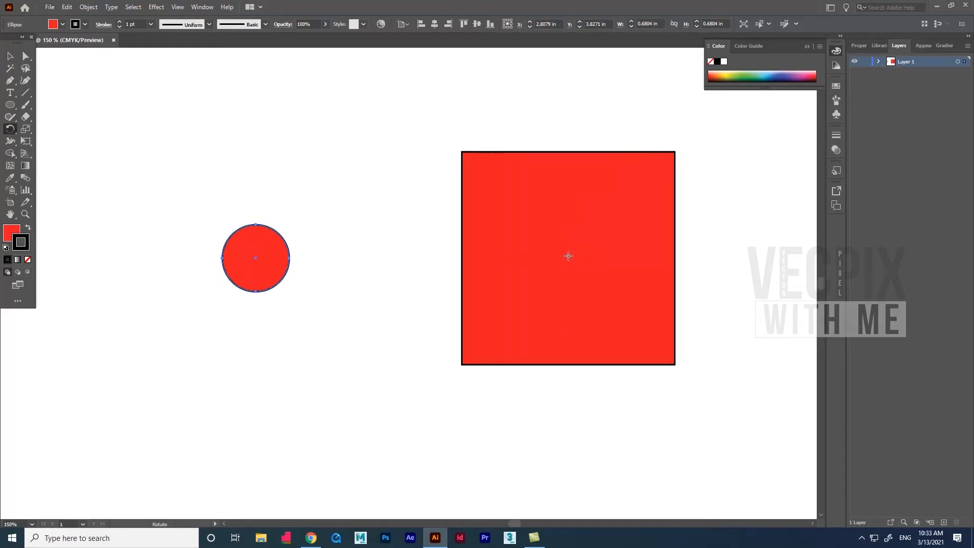
{"action": "mouse_move", "coordinate": [521, 352]}
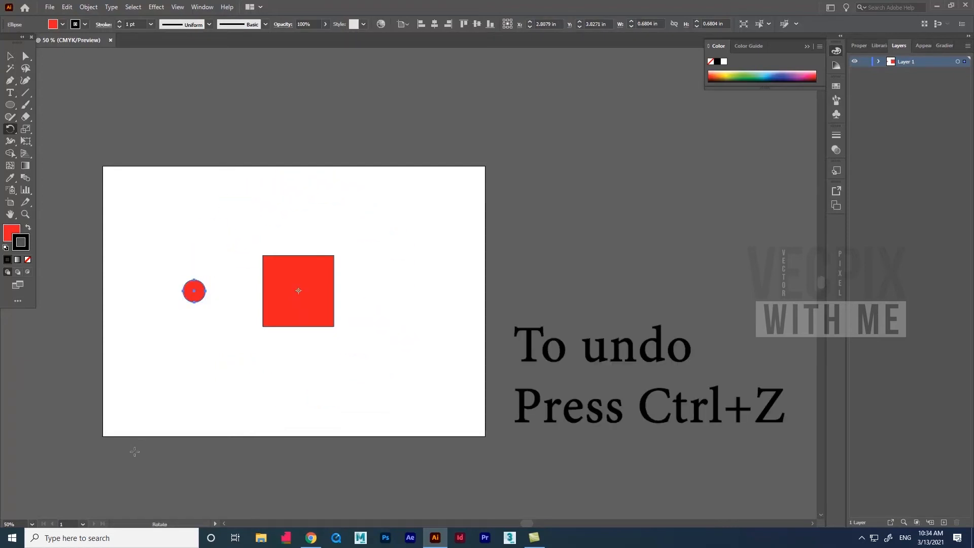
Undo with Ctrl+Z to remove the red circle and the square.
{"action": "key", "text": "Ctrl+Z"}
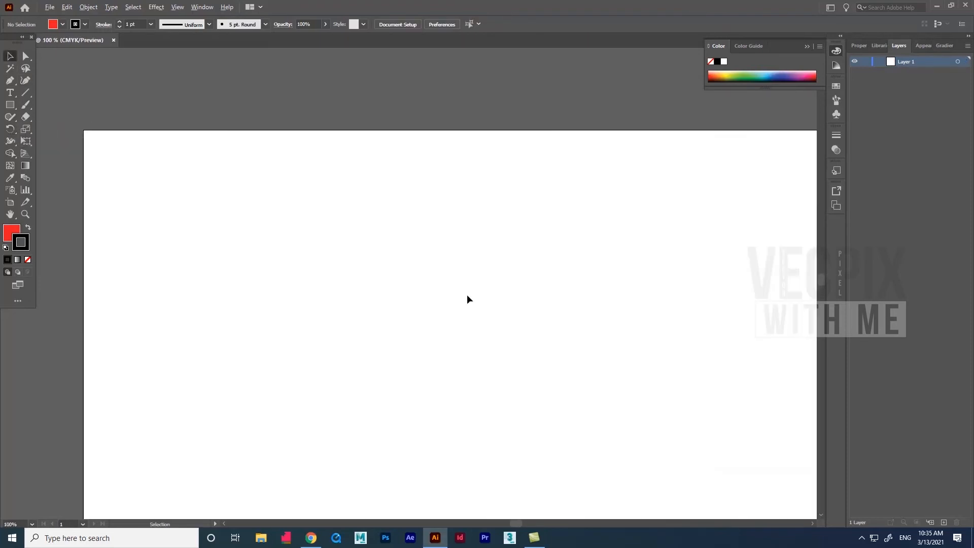
Copy a red circle into a zigzag row, group it with Ctrl+G, and repeat copies with Ctrl+D.
{"action": "left_click", "coordinate": [9, 105]}
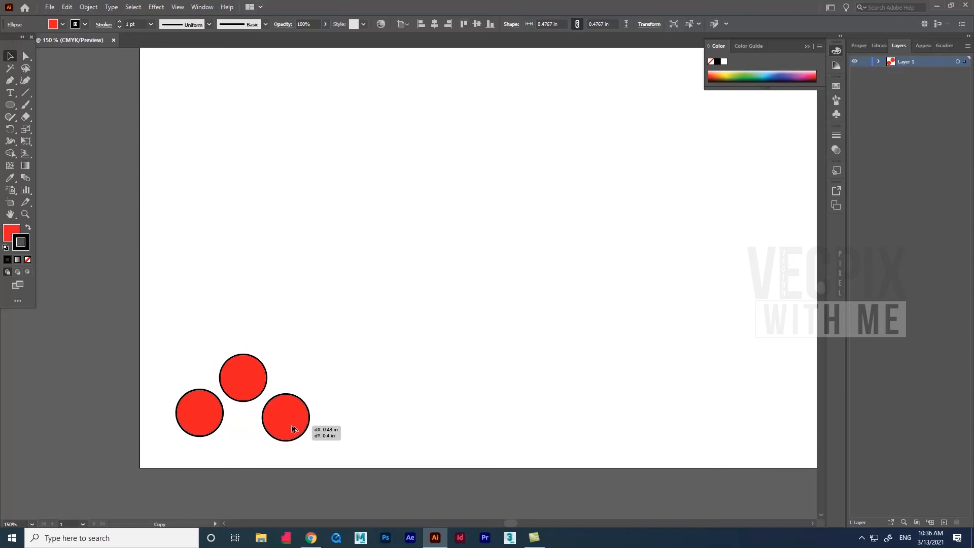
{"action": "left_click_drag", "start_coordinate": [286, 416], "coordinate": [330, 377]}
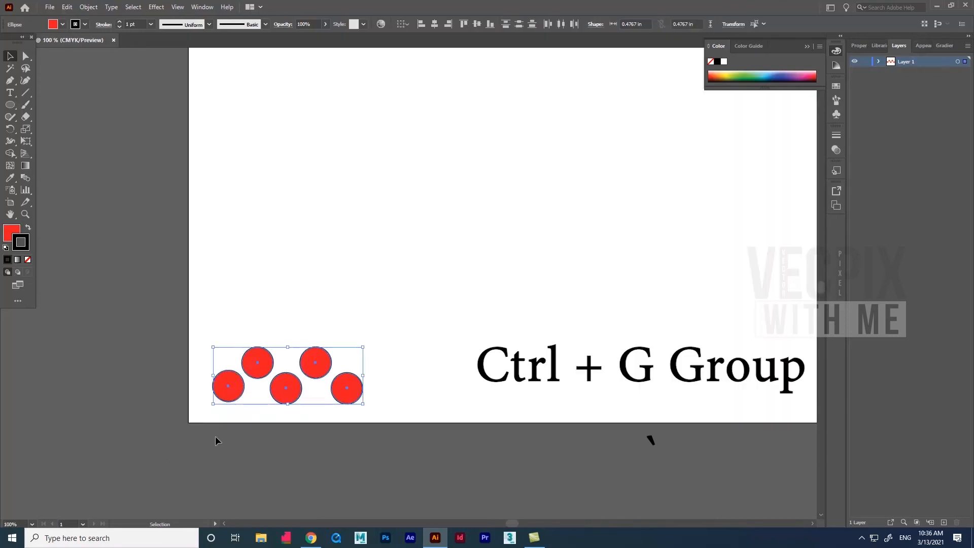
{"action": "key", "text": "Ctrl+g"}
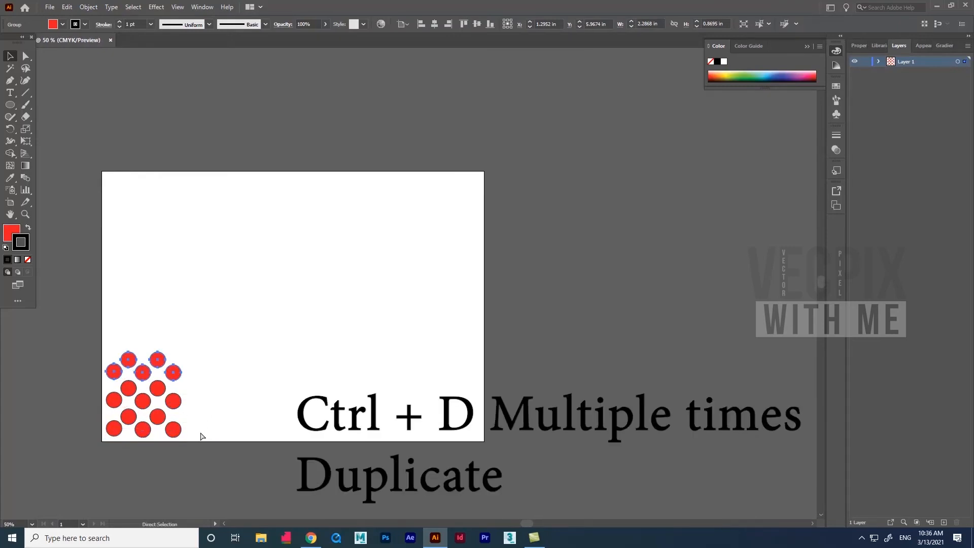
{"action": "key", "text": "Ctrl+D"}
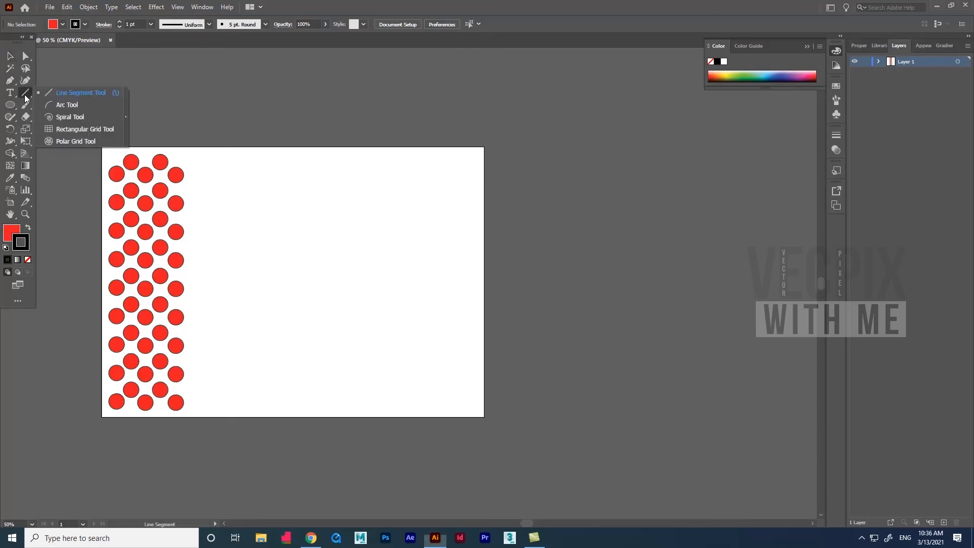
Draw a vertical black line beside the circles, copy it, and set the copies' stroke weights, one to 8 pt.
{"action": "left_click_drag", "start_coordinate": [207, 163], "coordinate": [207, 368]}
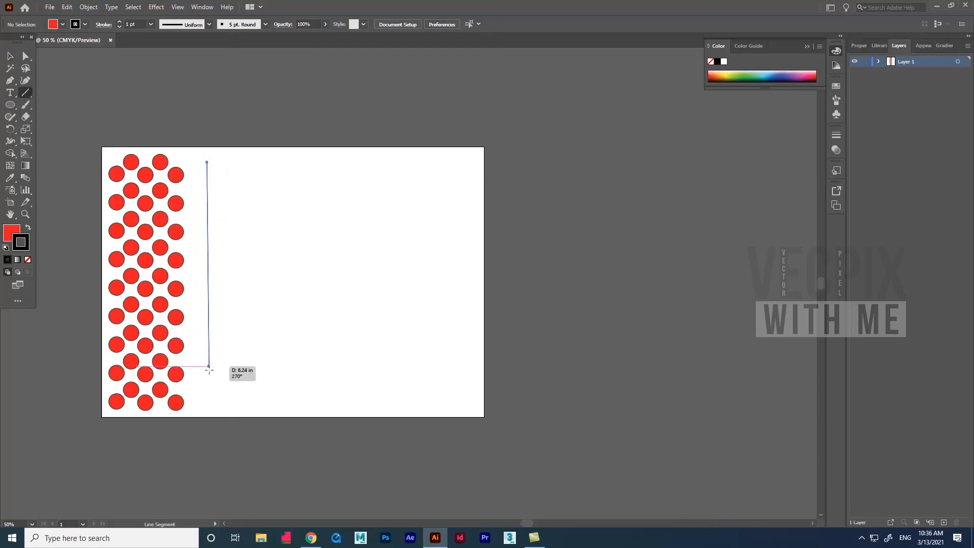
{"action": "left_click_drag", "start_coordinate": [207, 367], "coordinate": [305, 391]}
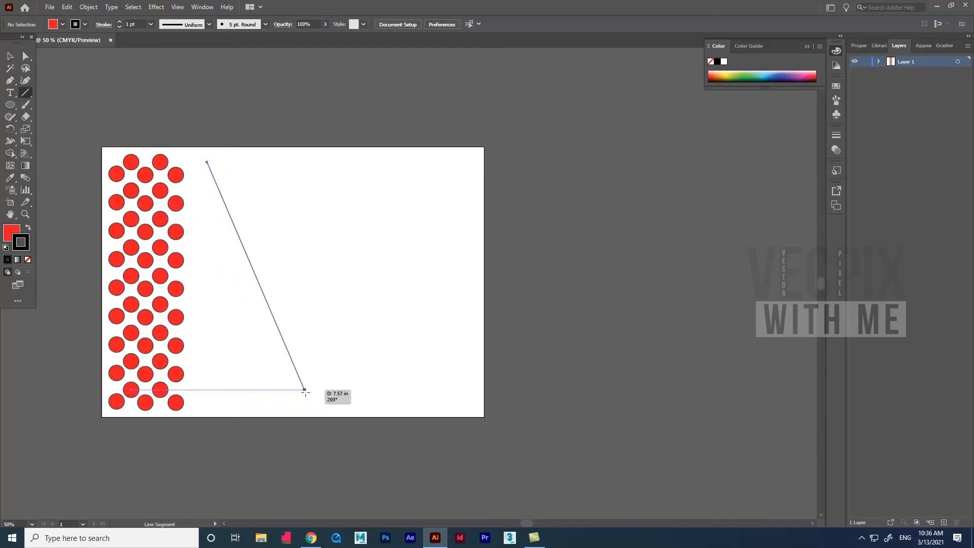
{"action": "left_click_drag", "start_coordinate": [304, 391], "coordinate": [206, 393]}
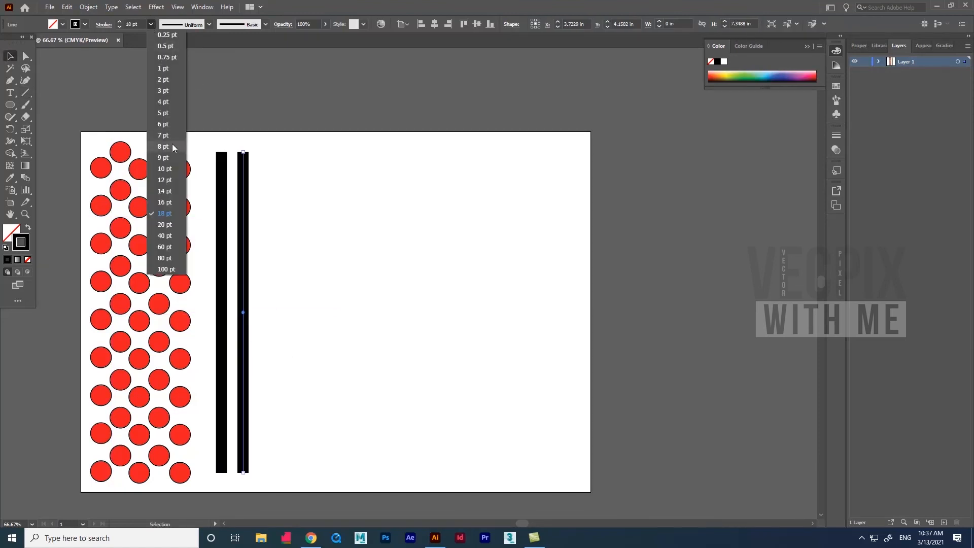
{"action": "left_click", "coordinate": [163, 146]}
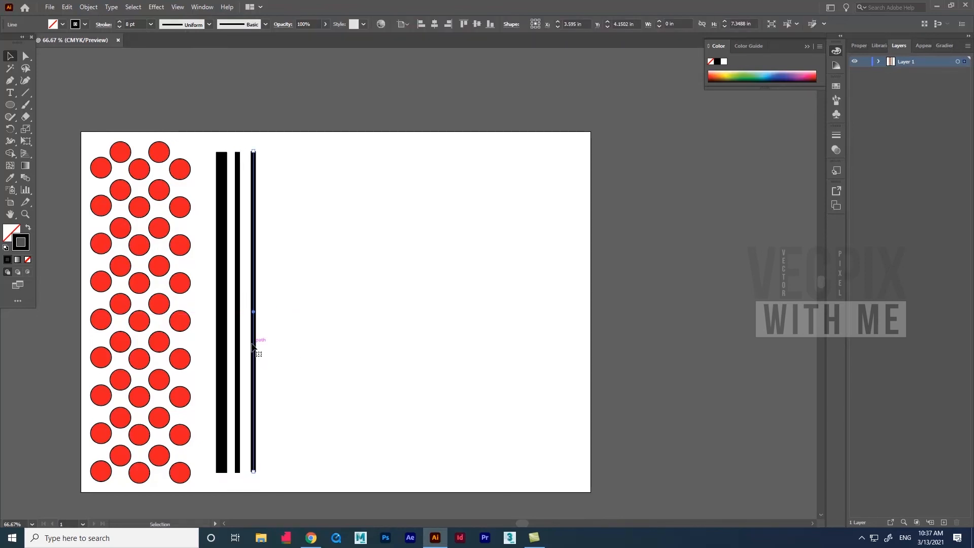
{"action": "left_click", "coordinate": [151, 24]}
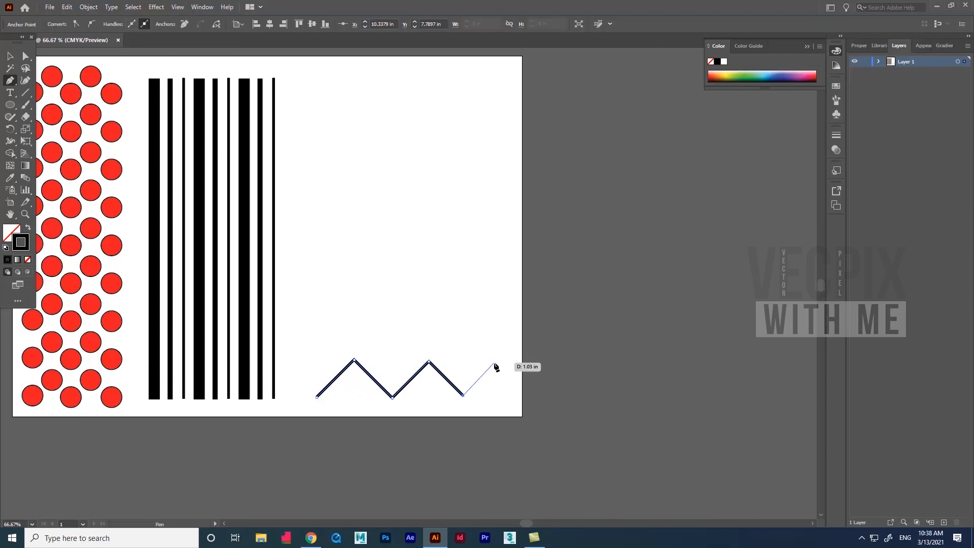
Add another corner point to the Pen Tool zigzag, extending it toward the right edge.
{"action": "left_click", "coordinate": [494, 363]}
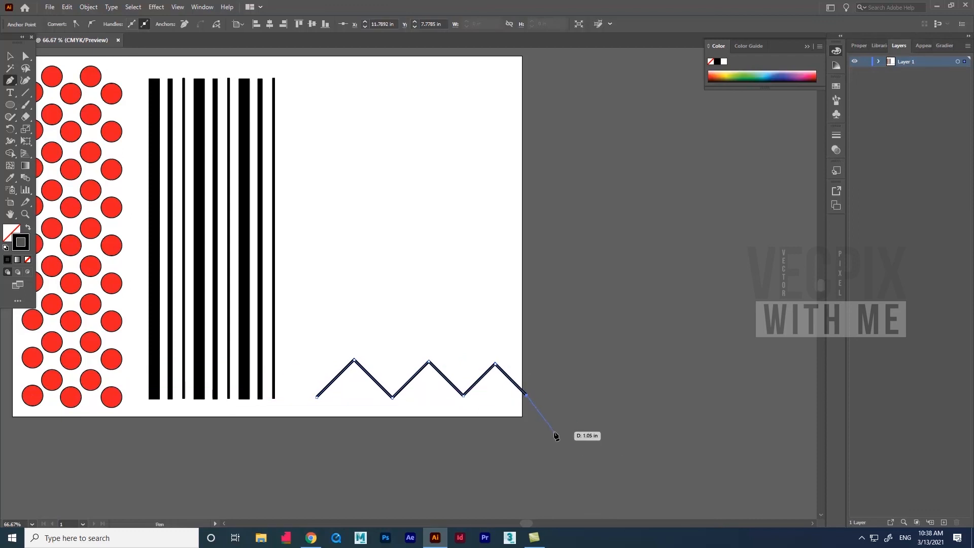